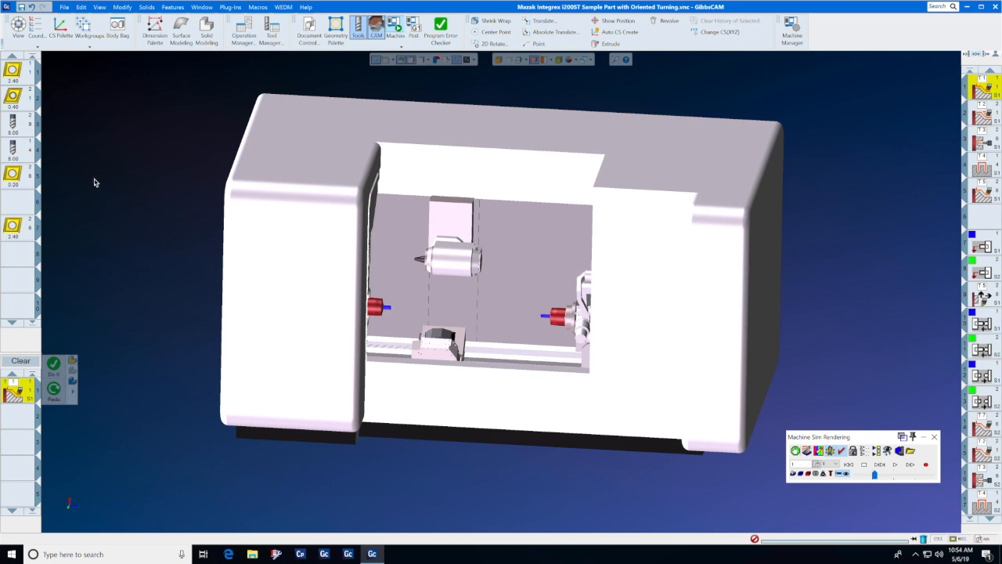
mouse_move(69, 58)
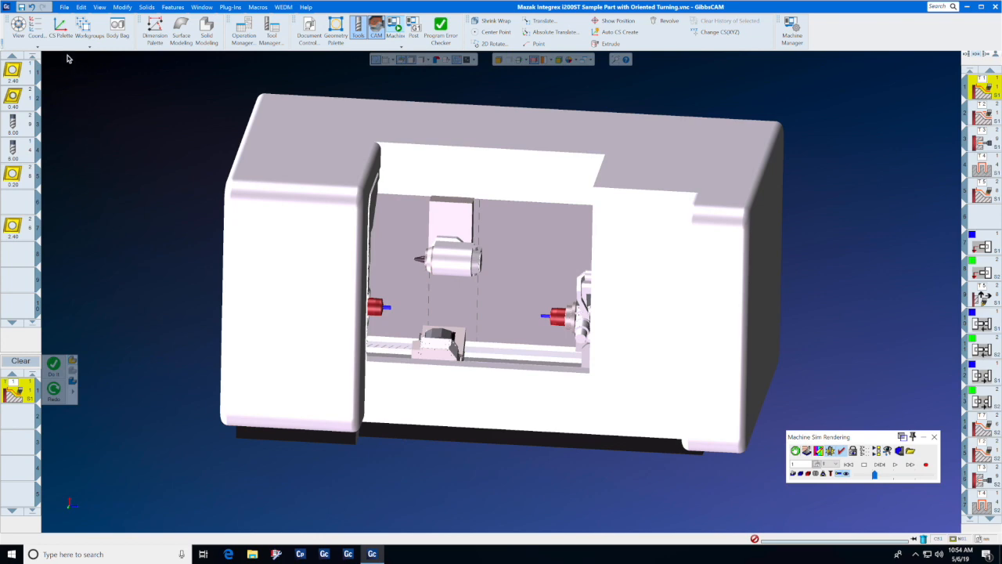
Show the File menu listing recent packages, parts and folders.
click(64, 6)
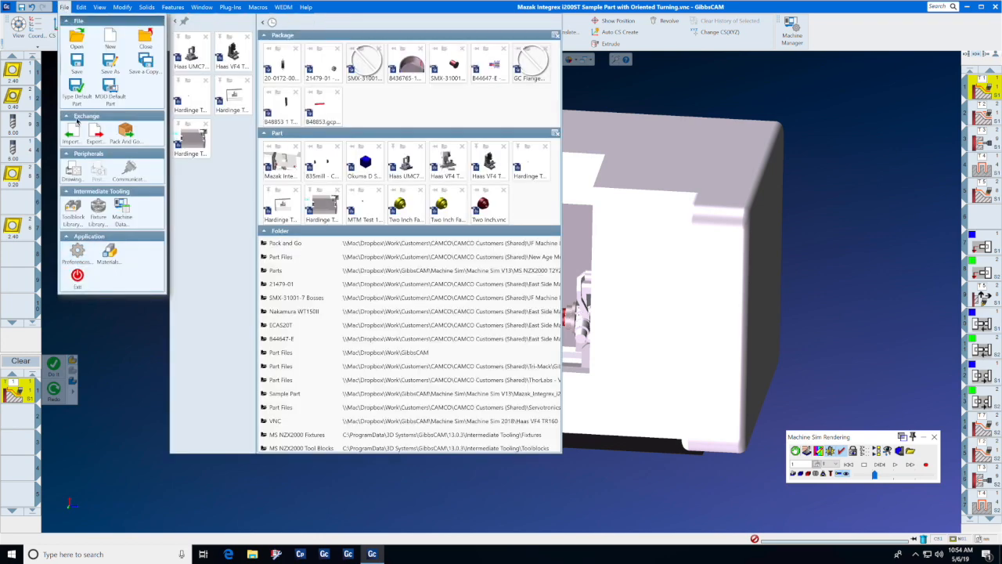
mouse_move(77, 38)
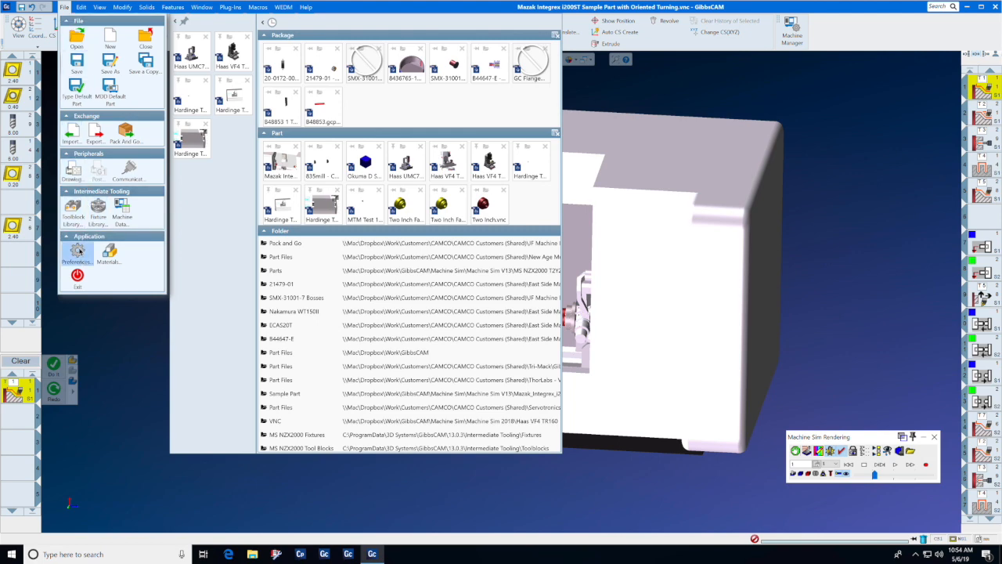
In Preferences Display, keep the GibbsCAM 2006 CR style and Medium markers, and apply the body chord height.
click(76, 257)
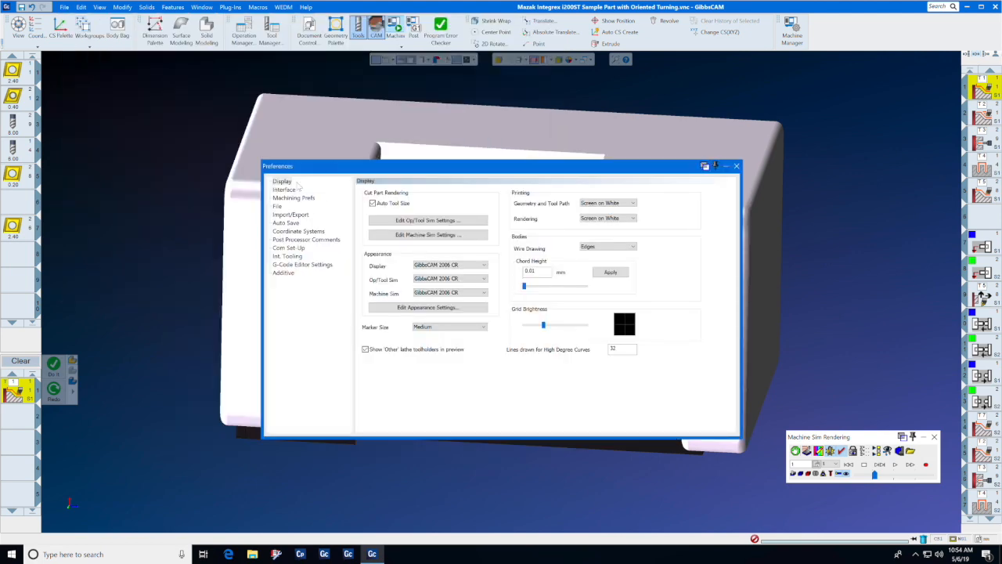
click(282, 182)
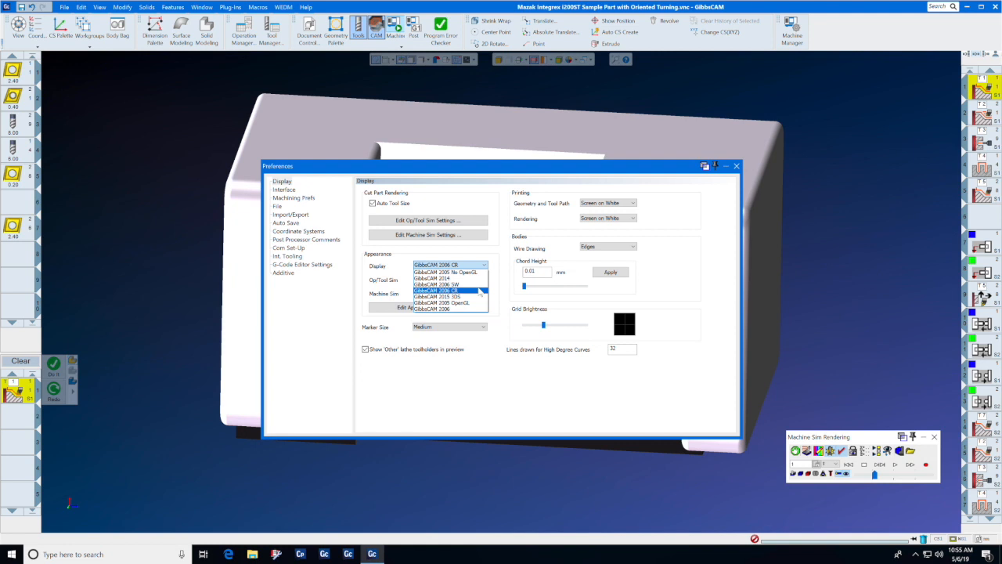
click(432, 308)
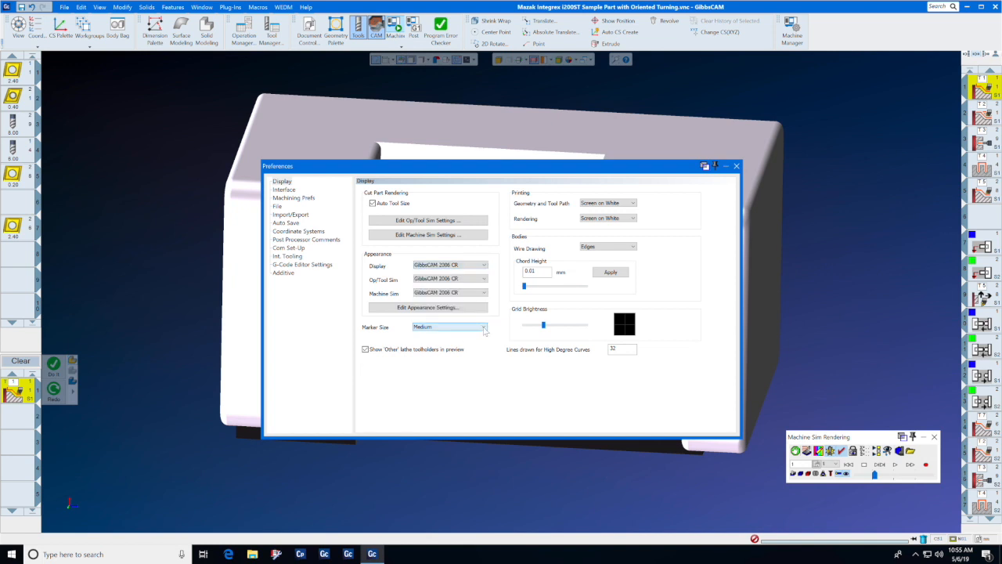
click(483, 327)
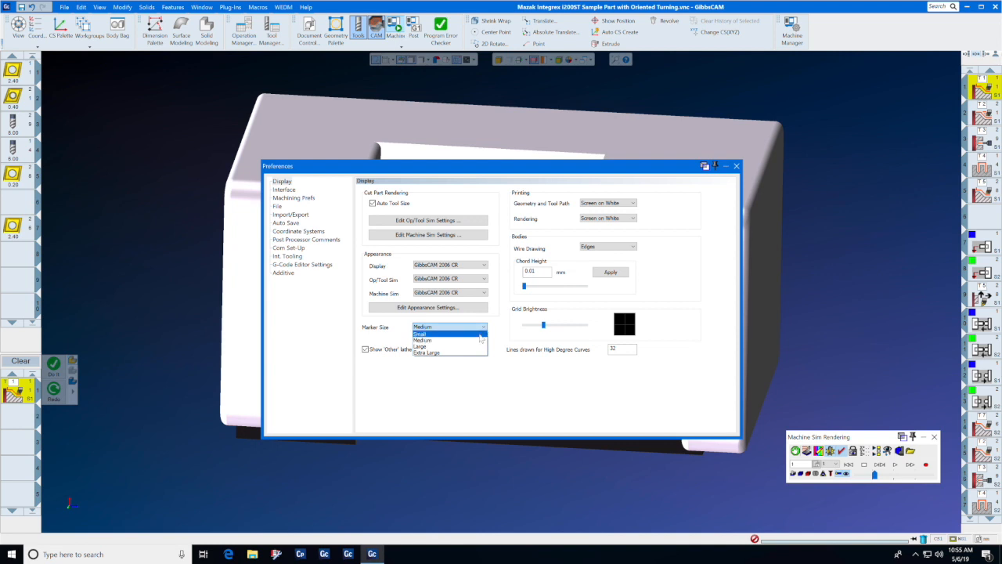
click(422, 342)
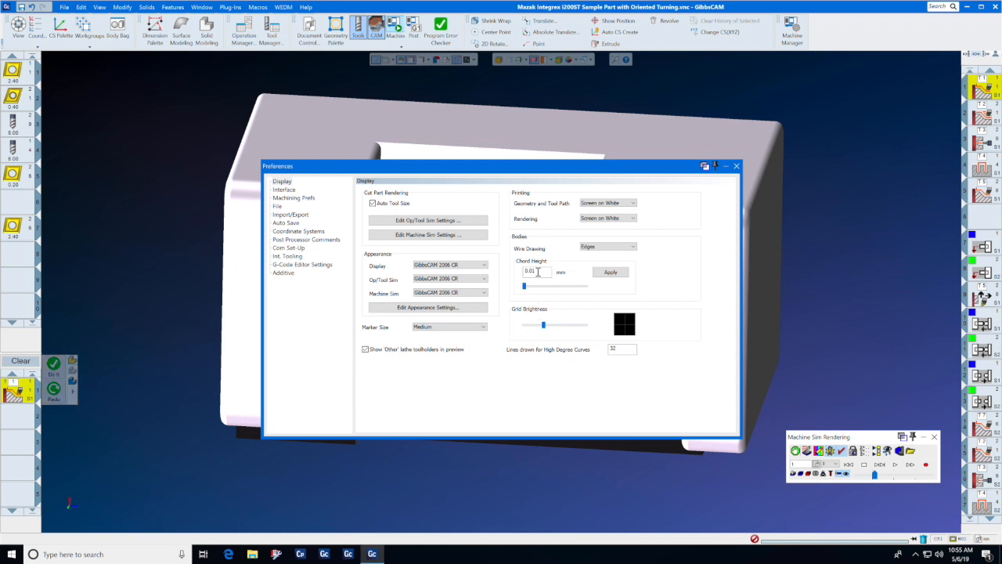
triple_click(529, 272)
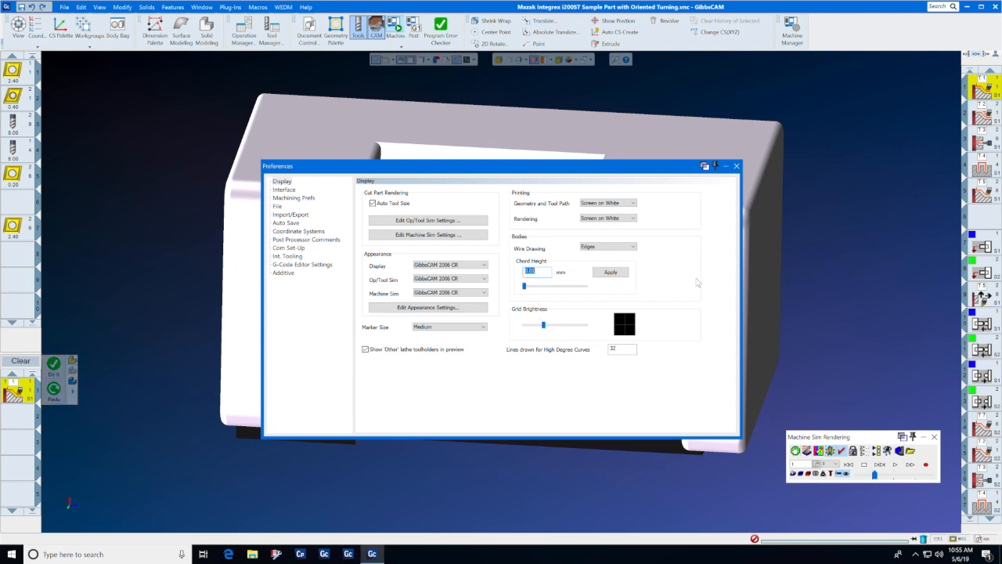
mouse_move(730, 288)
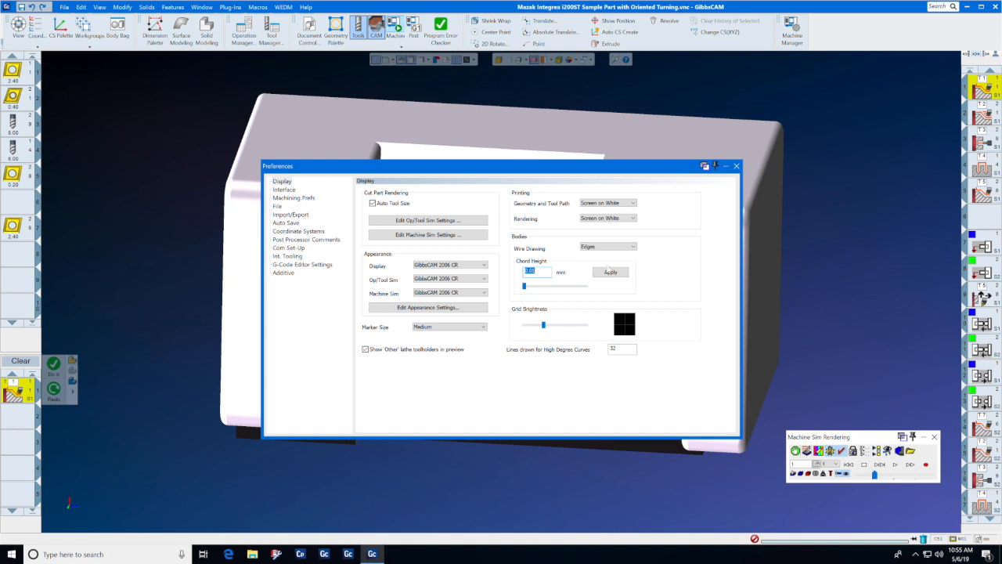
click(283, 188)
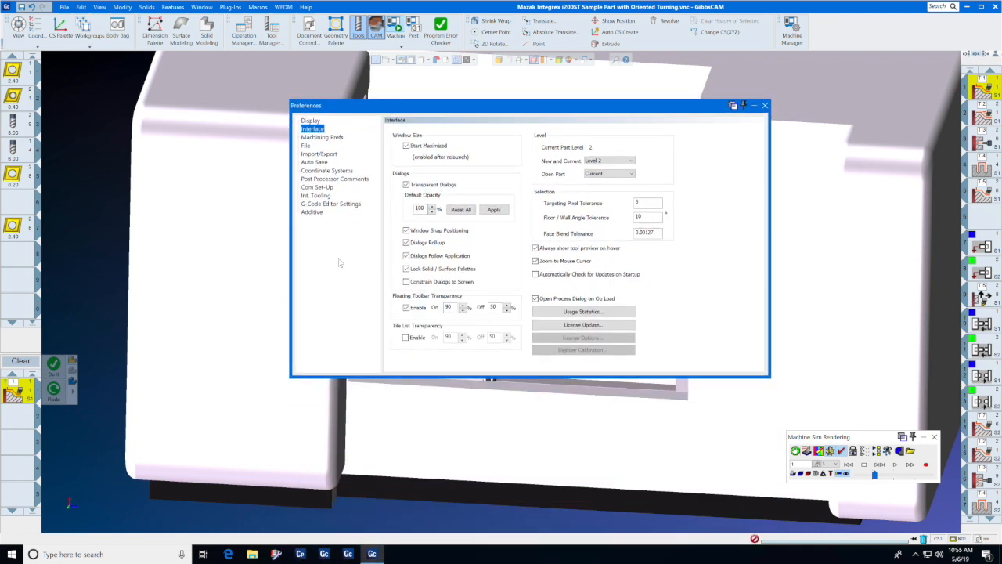
Review the Machining Prefs page, then move to the File preferences page.
click(323, 137)
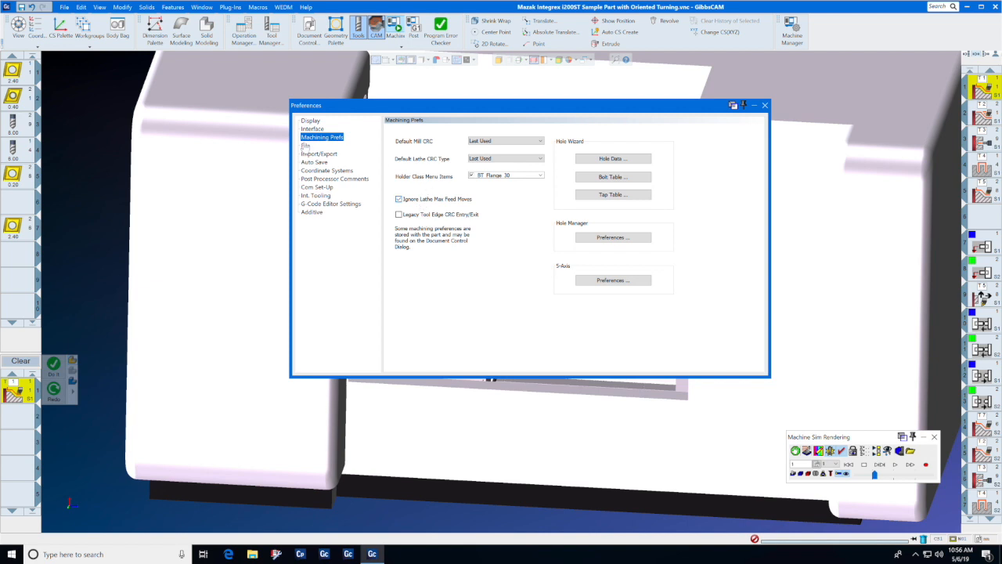
click(305, 144)
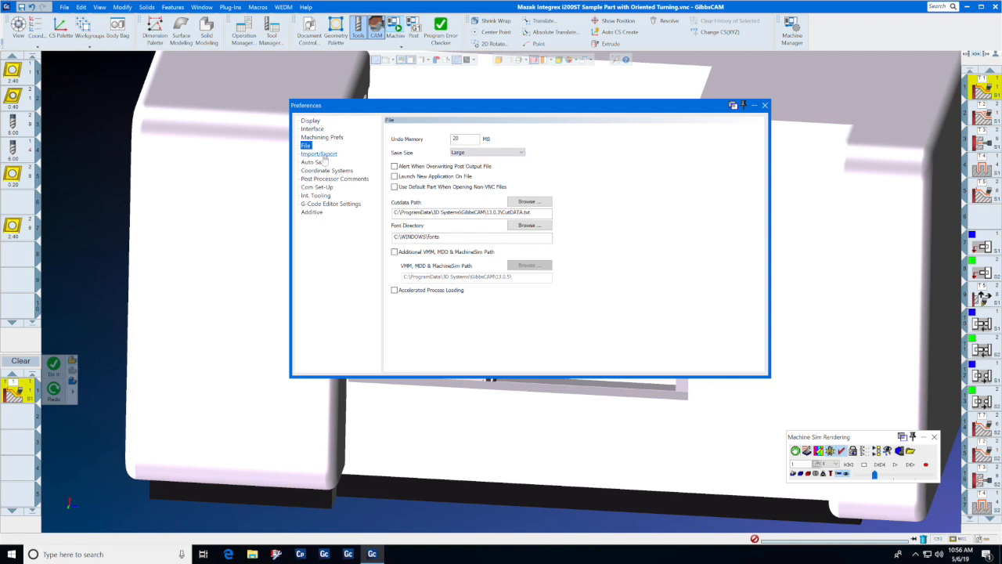
On the Import/Export page, re-enter txt as the first file extension.
click(319, 154)
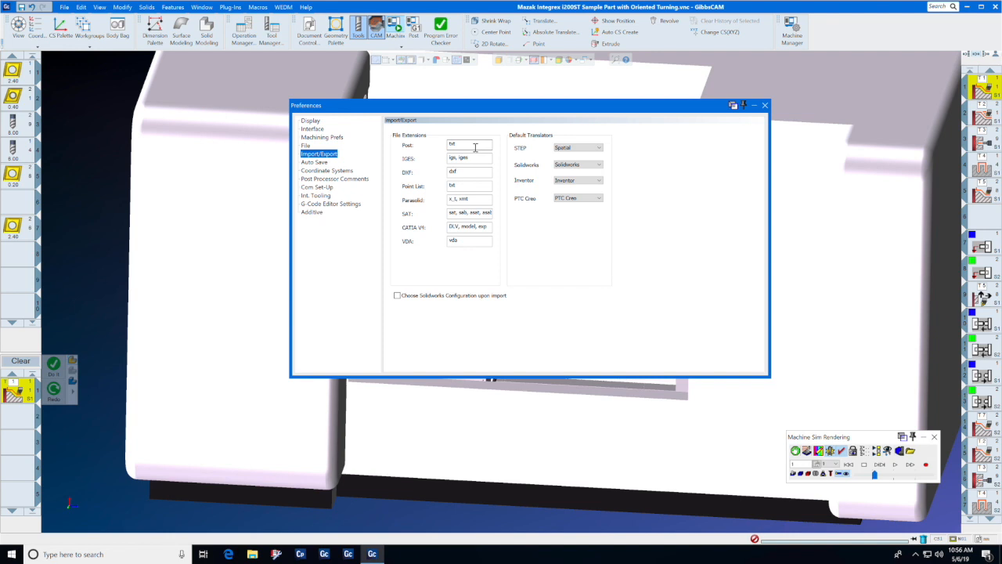
triple_click(469, 144)
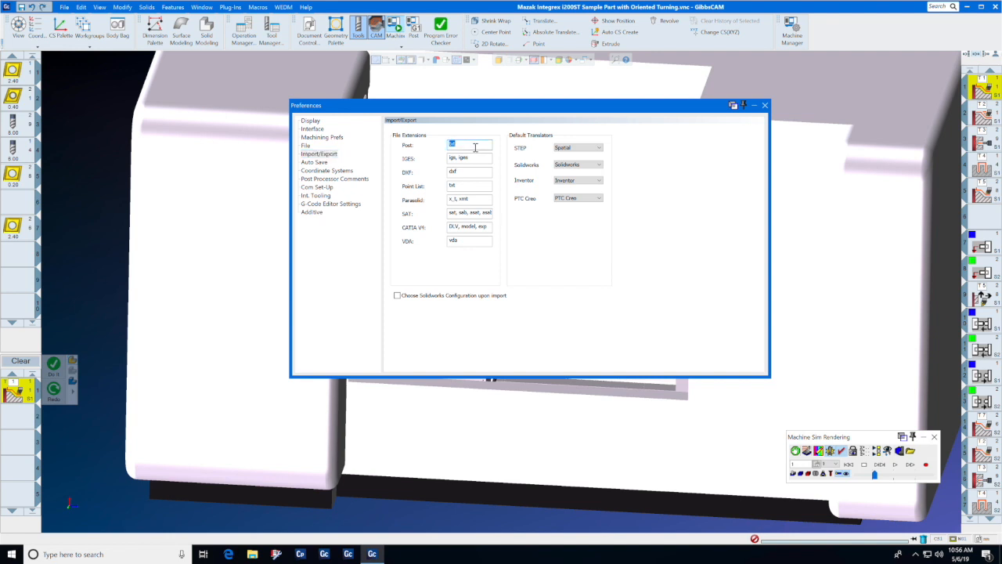
text(mp)
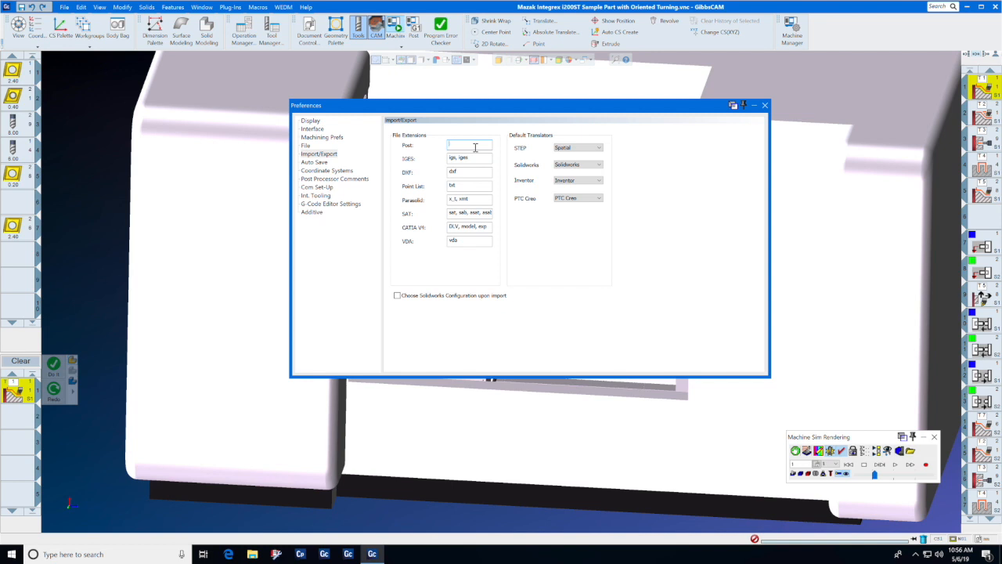
text(txt)
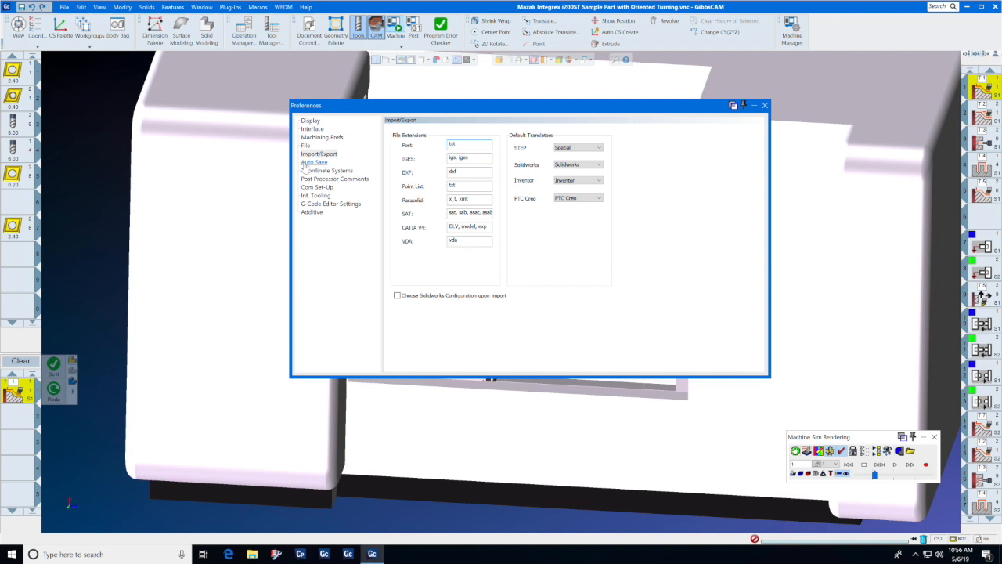
View the Auto Save page's backup and interval options, then head to Post Processor Comments.
click(314, 161)
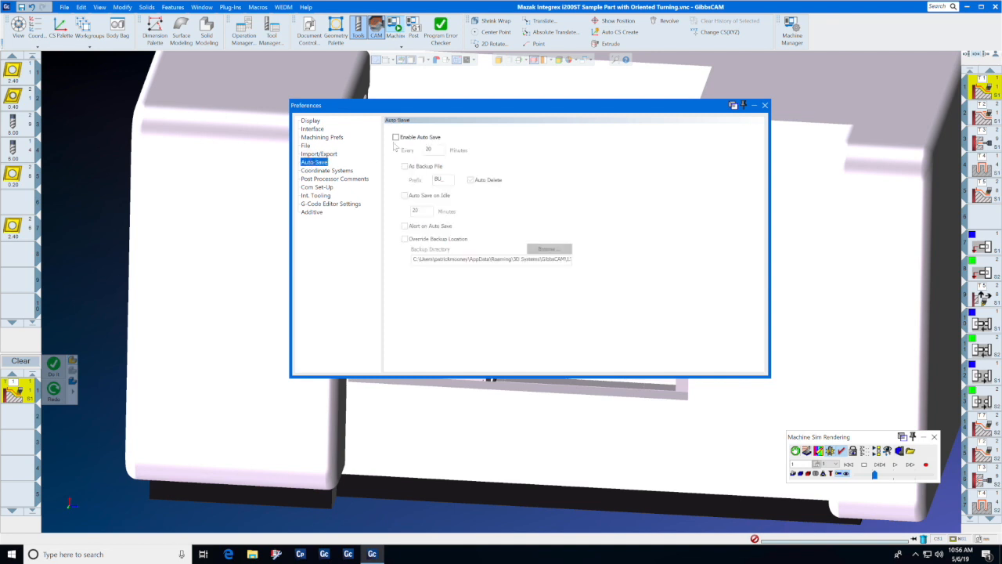
mouse_move(440, 154)
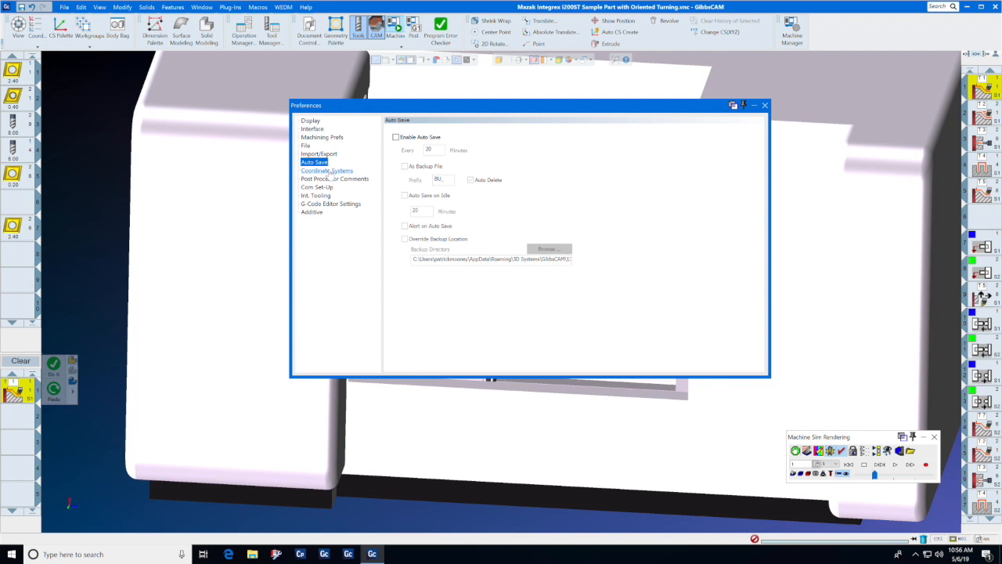
click(335, 179)
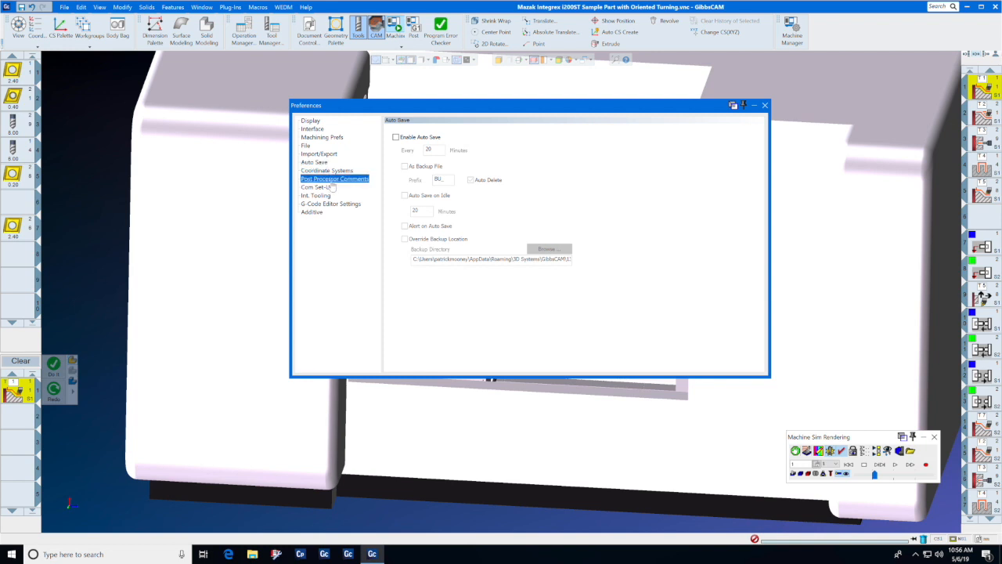
Toggle a Post Processor Comments checkbox, then move to the Comm Set Up page.
click(335, 179)
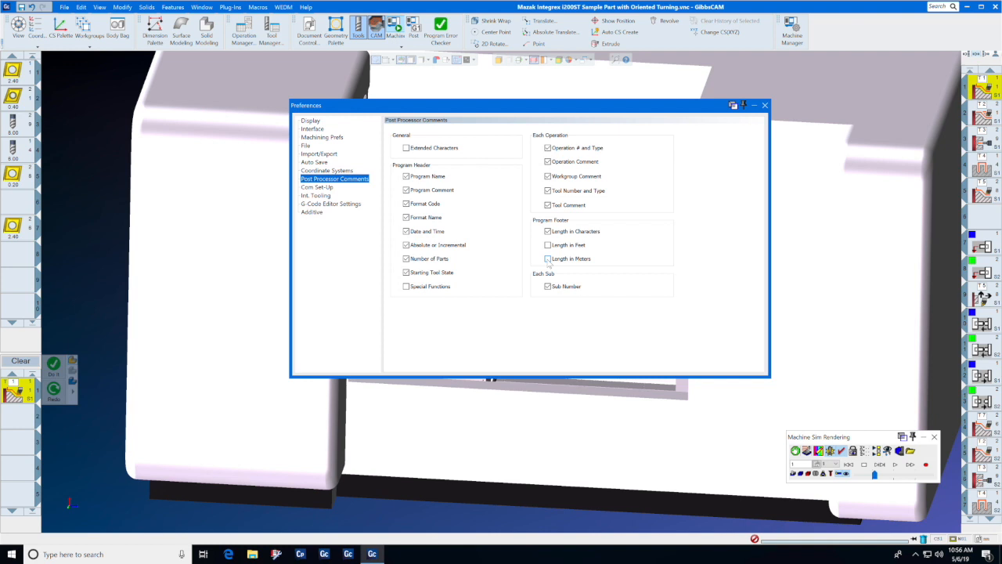
click(549, 258)
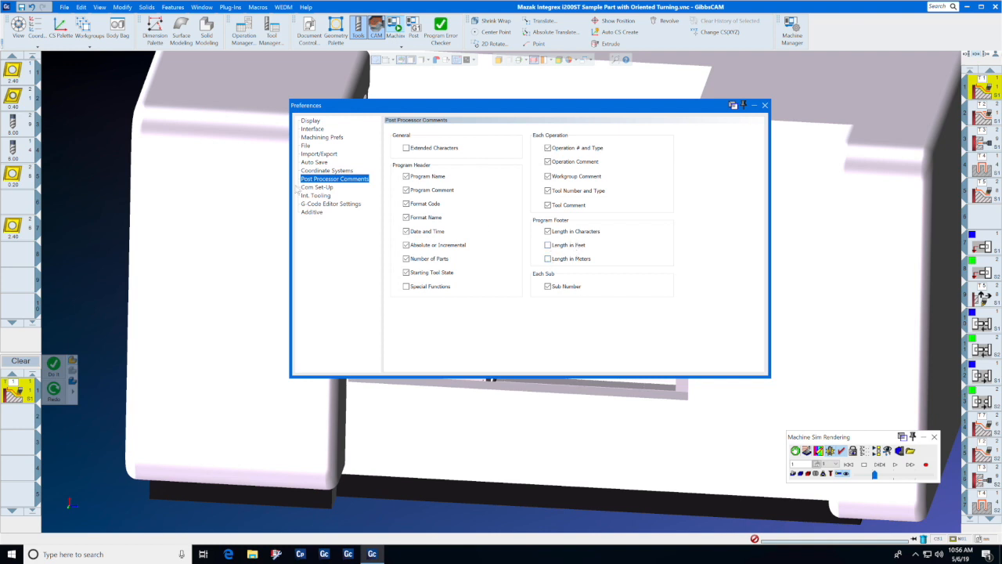
click(316, 188)
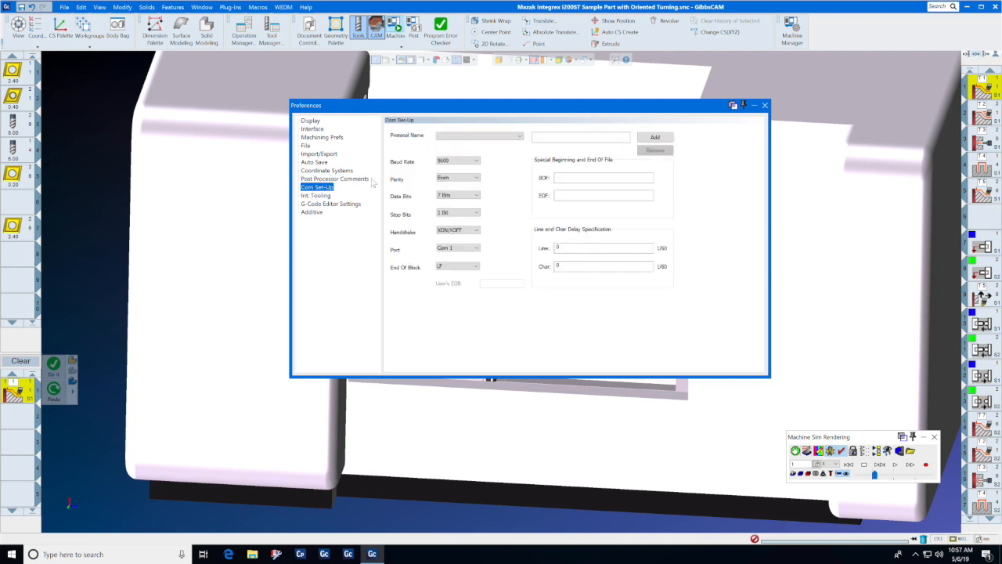
After Int. Tooling, keep Internal Editor over Custom Application for G-code and accept with OK.
click(316, 194)
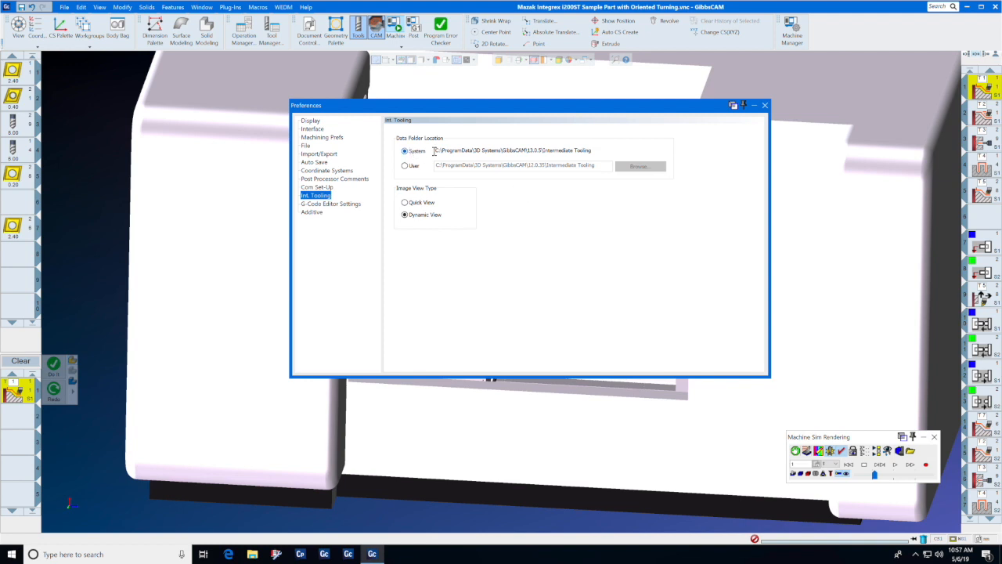
mouse_move(533, 213)
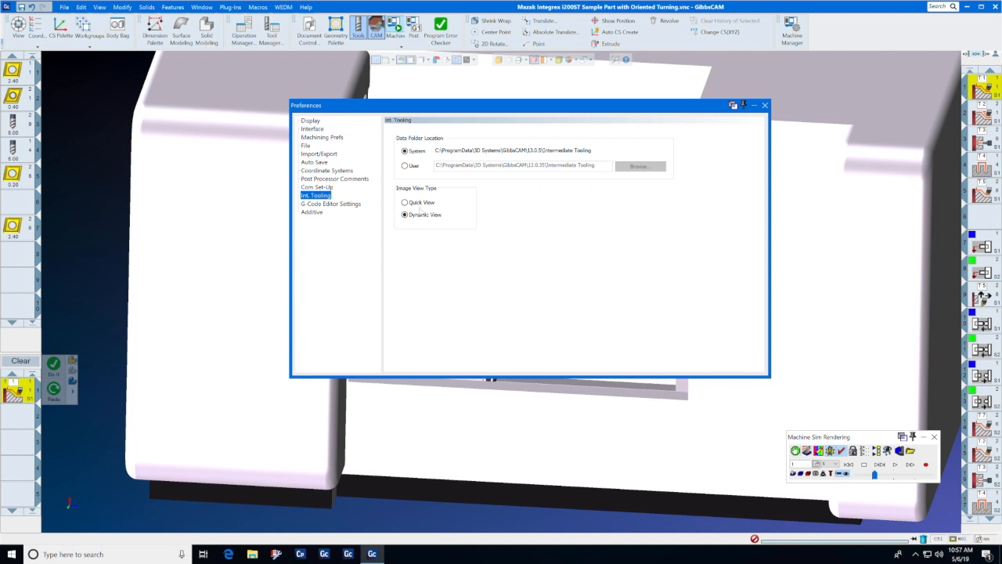
click(330, 204)
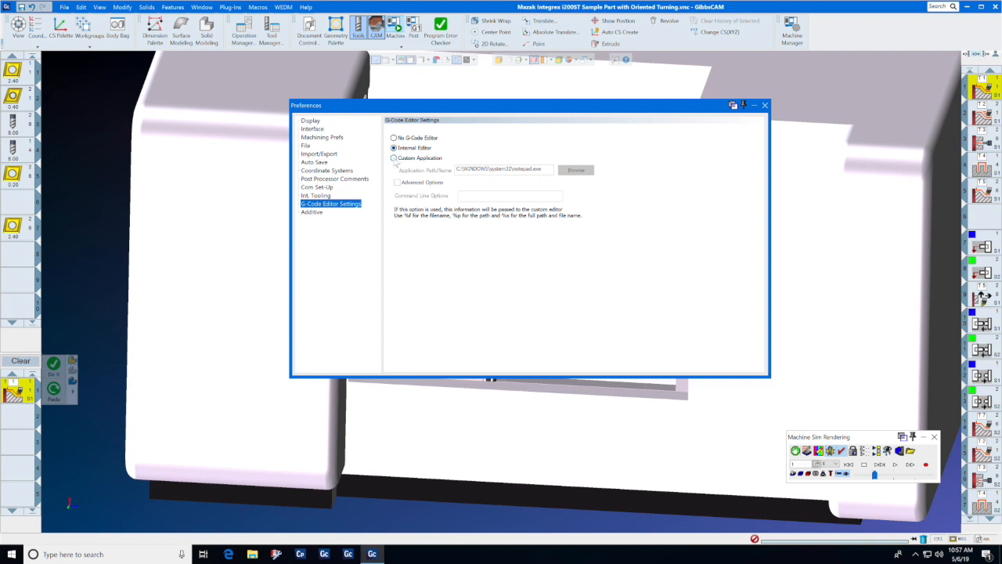
click(395, 156)
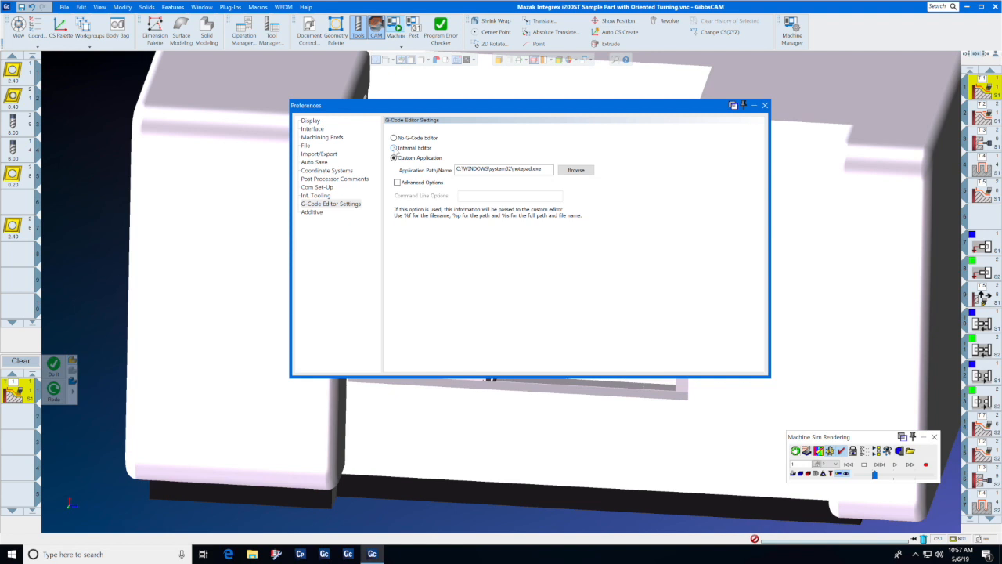
click(394, 147)
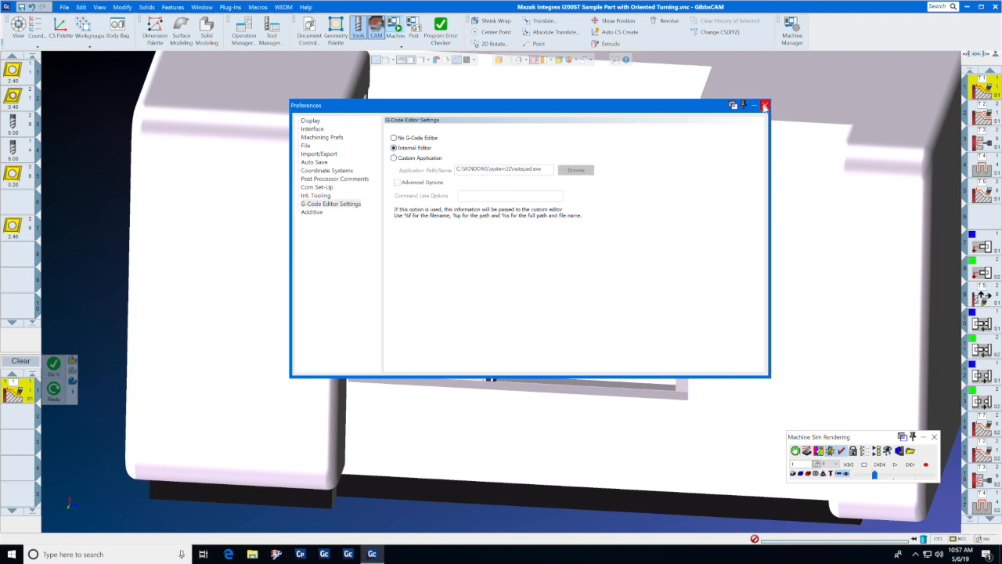
click(764, 105)
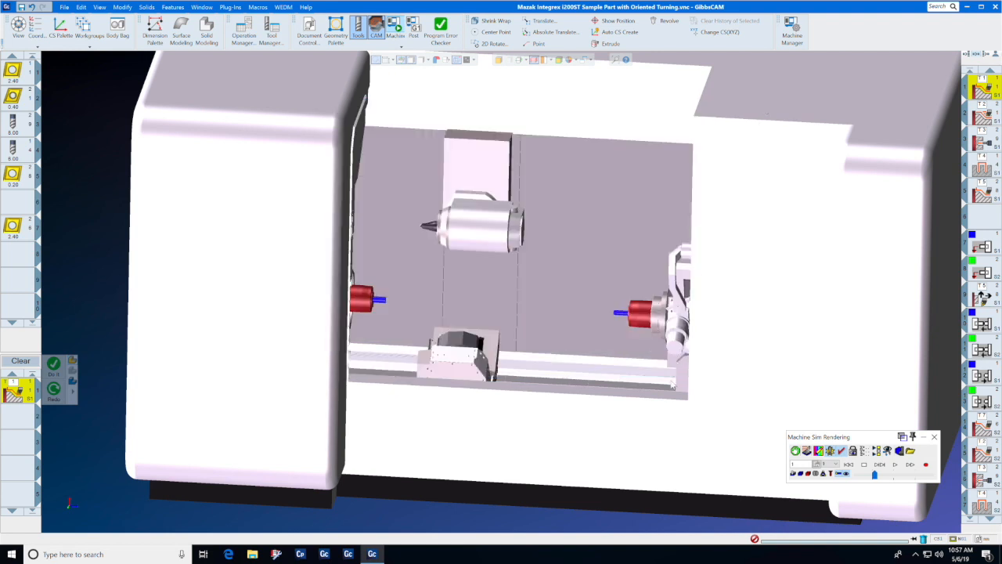